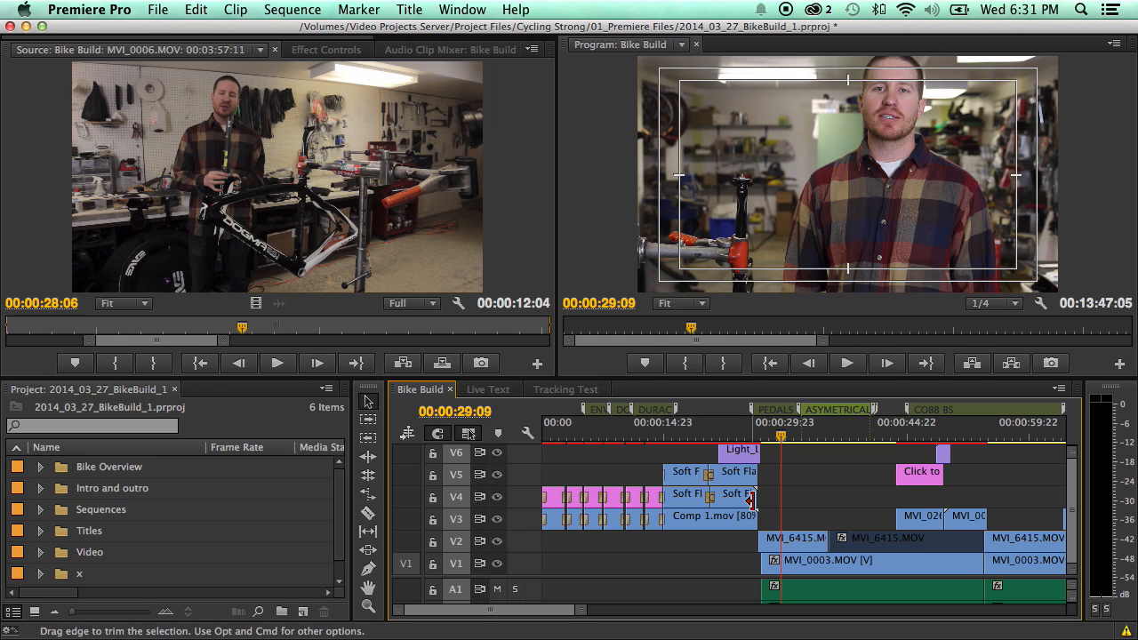
Step: Select the MVI_0003.MOV interview clip on V1 in the Bike Build timeline
click(851, 435)
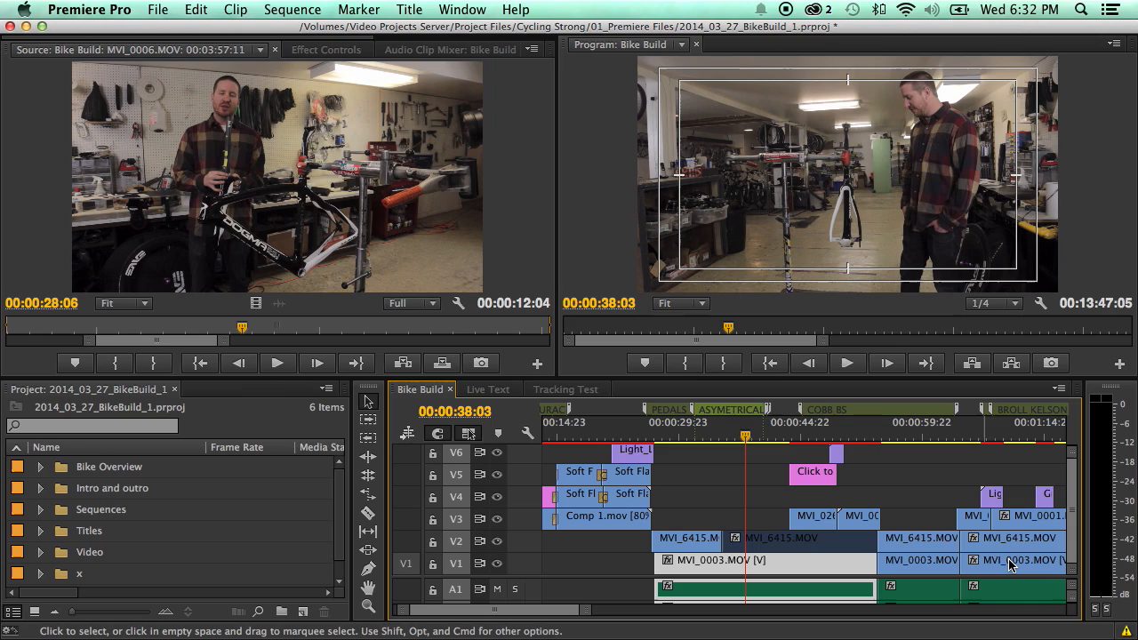
mouse_move(720, 491)
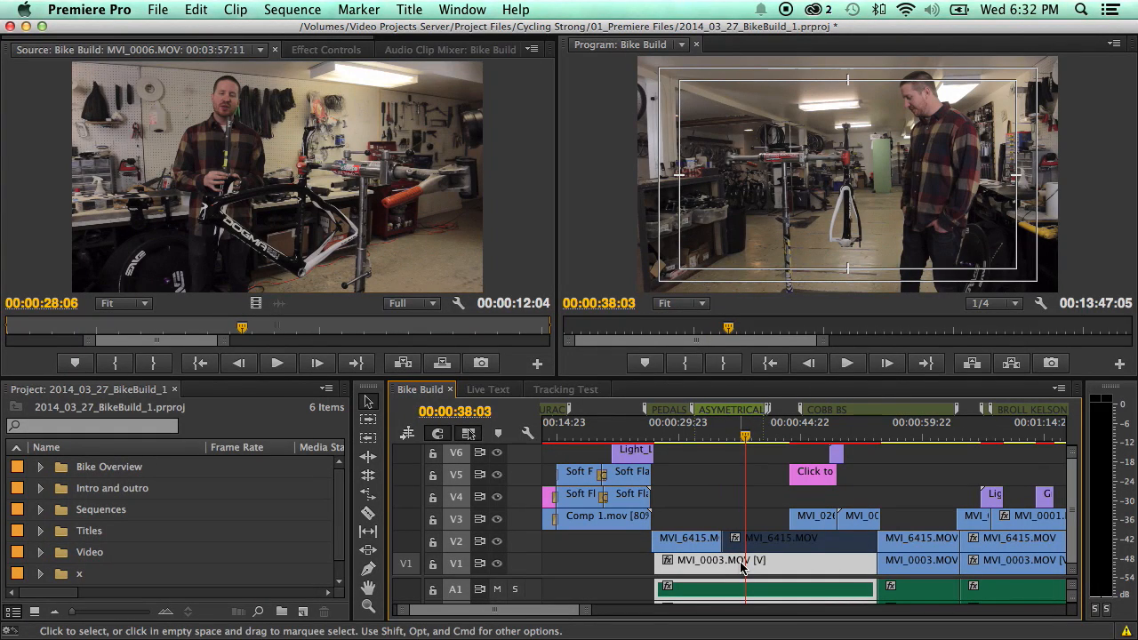
click(720, 560)
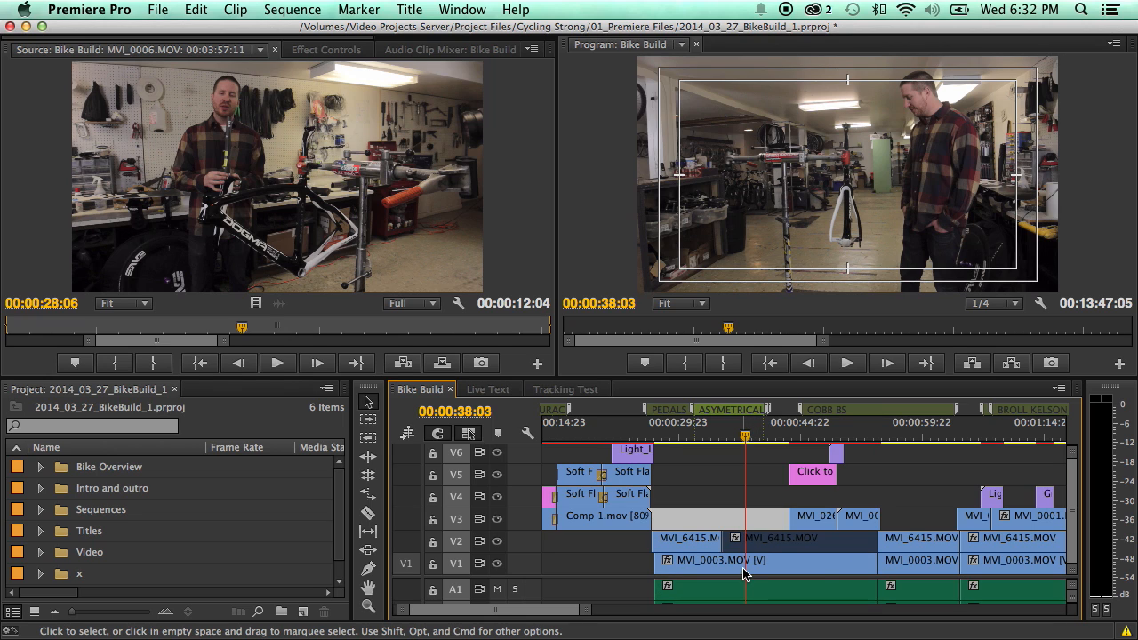
Step: Reveal the MVI_0003 master clip in the Camera 1 bin, load it and show its empty Effect Controls
right_click(743, 560)
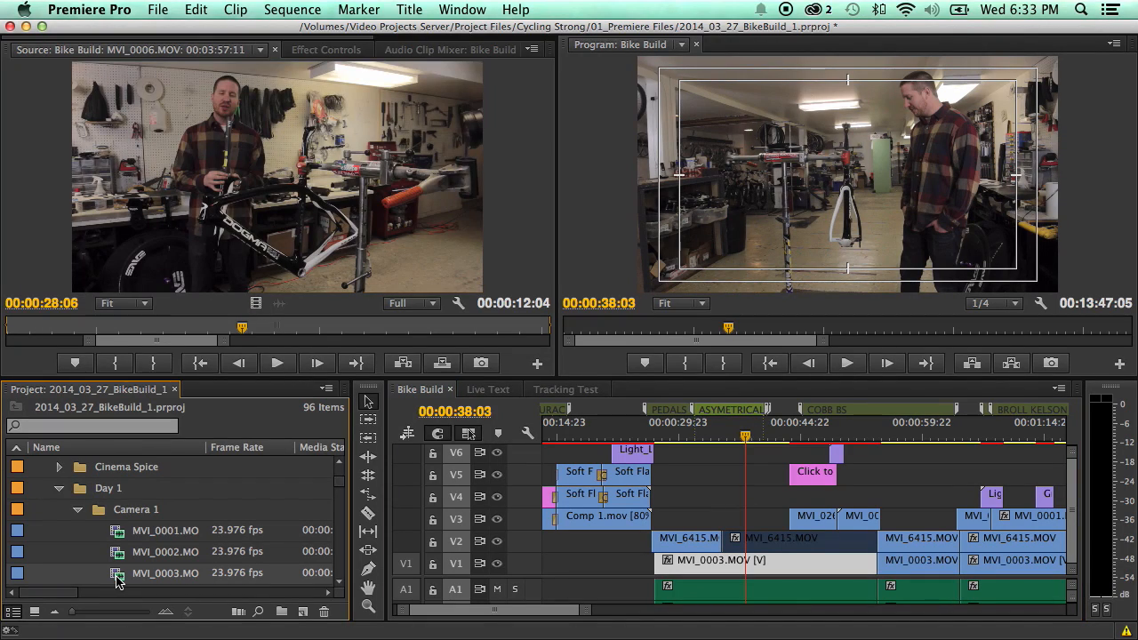
double_click(163, 572)
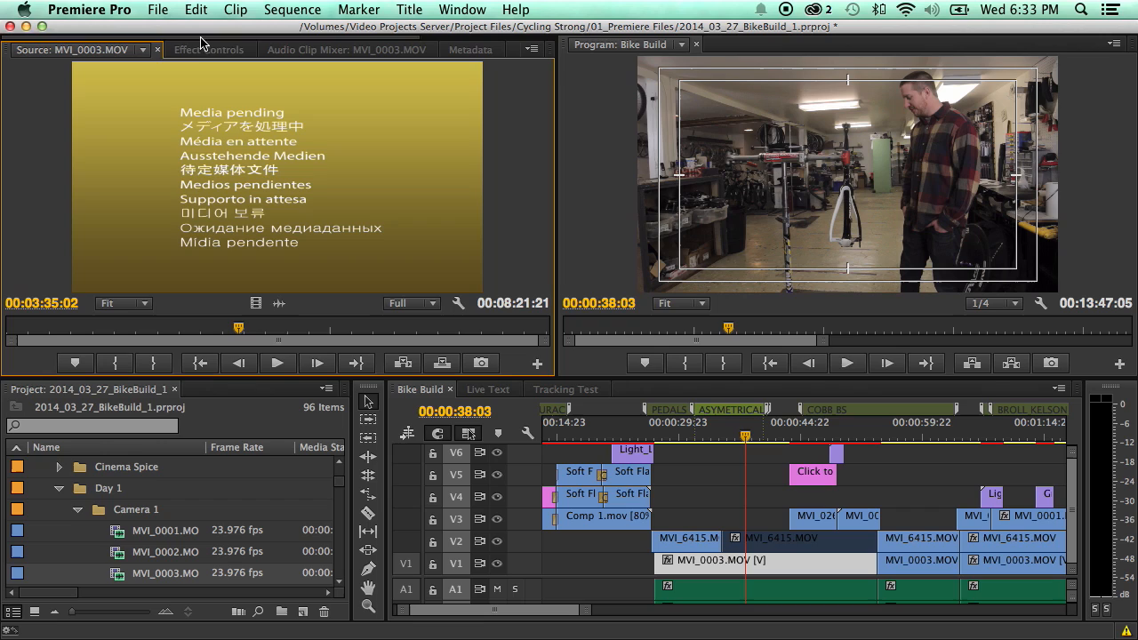
click(210, 50)
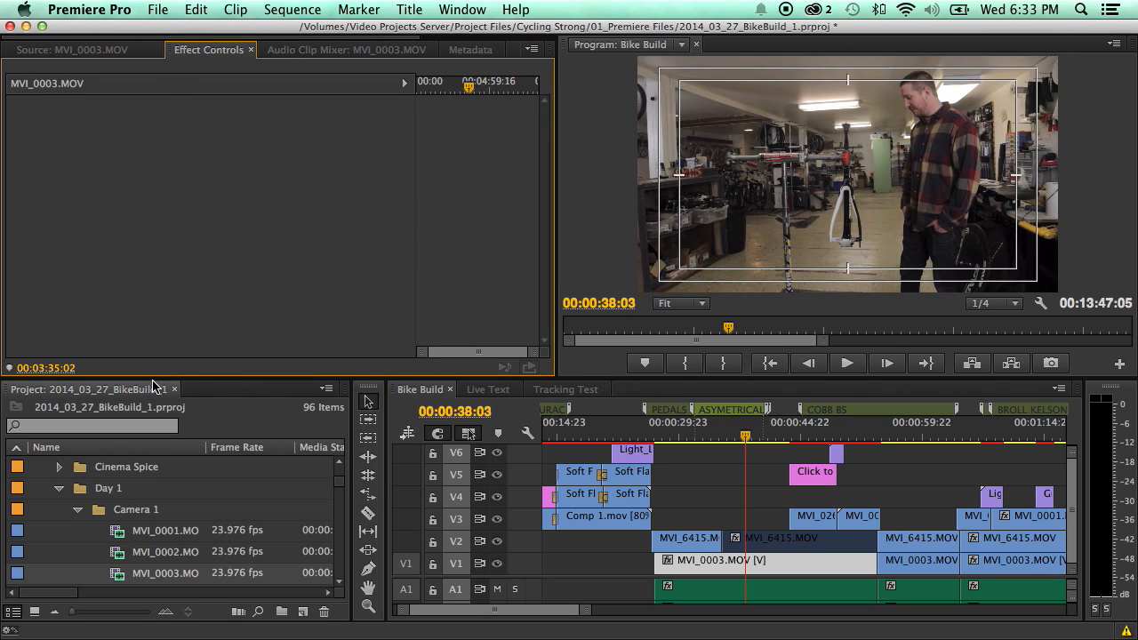
Step: Search the effects for 'rgb' and apply RGB Curves to the MVI_0003 master clip
click(206, 388)
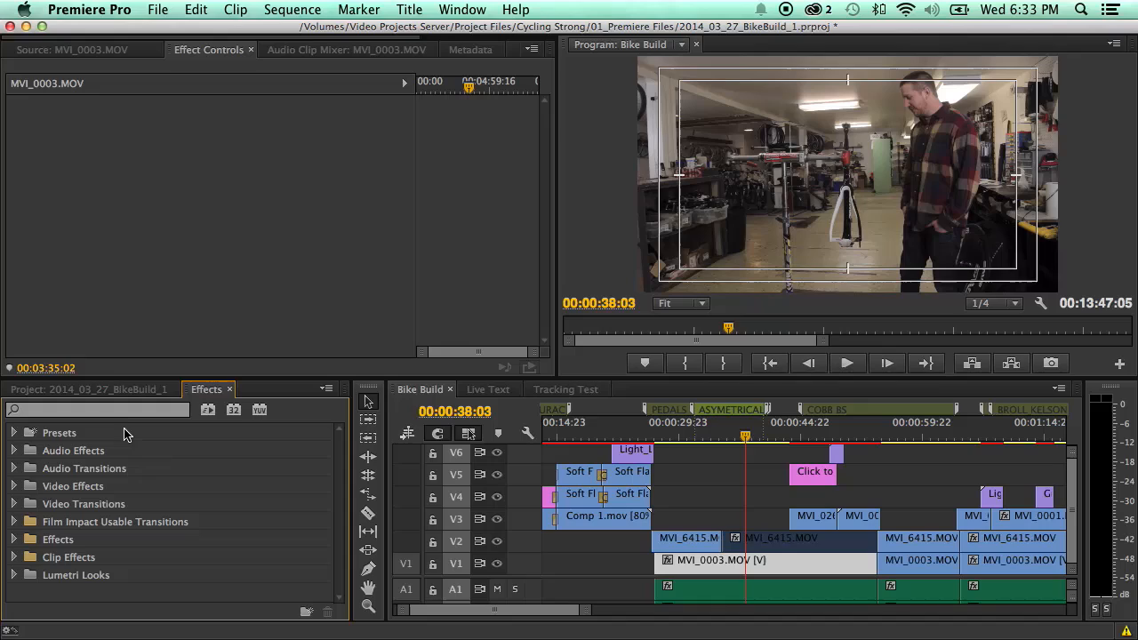
click(96, 409)
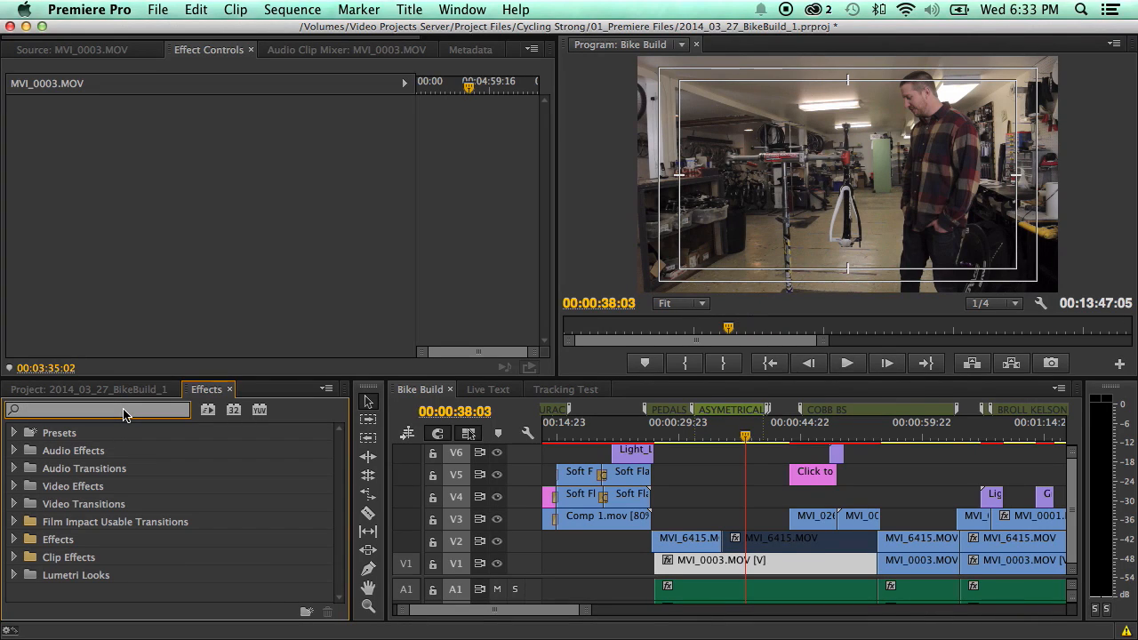
text(rgb)
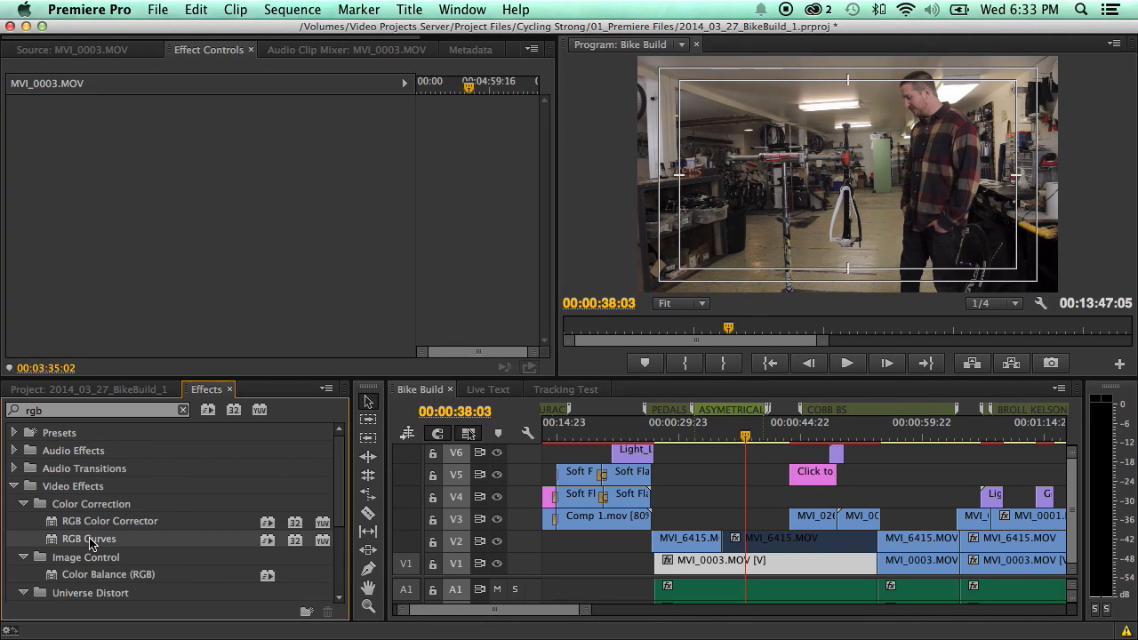
double_click(88, 539)
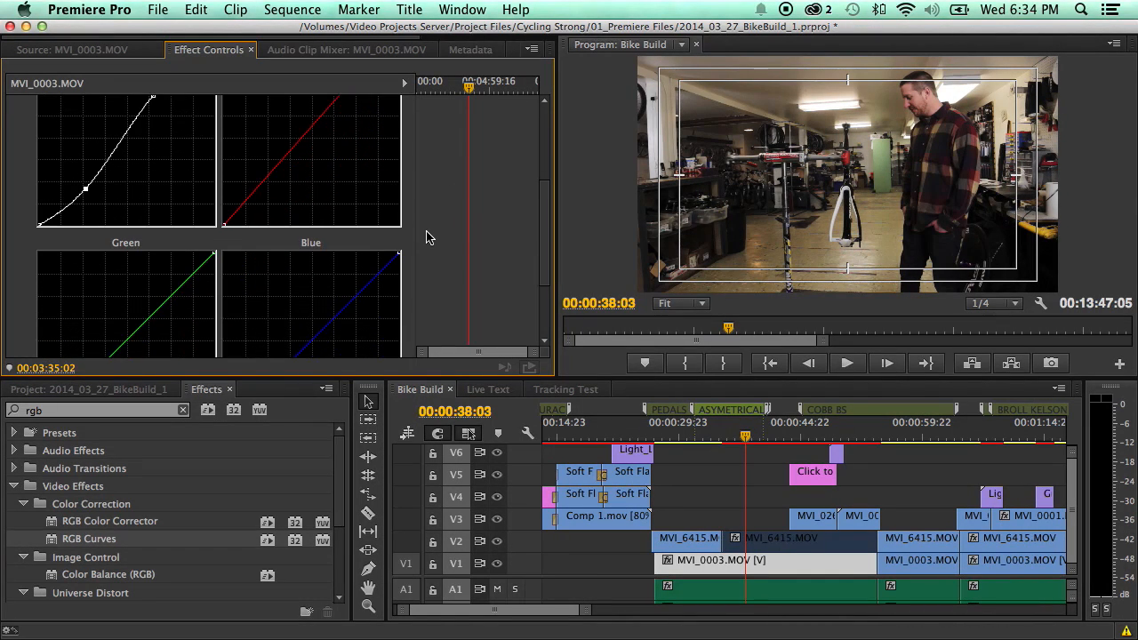
Step: Bow the master clip's Green curve downward so the sequence footage turns magenta
scroll(down, 3)
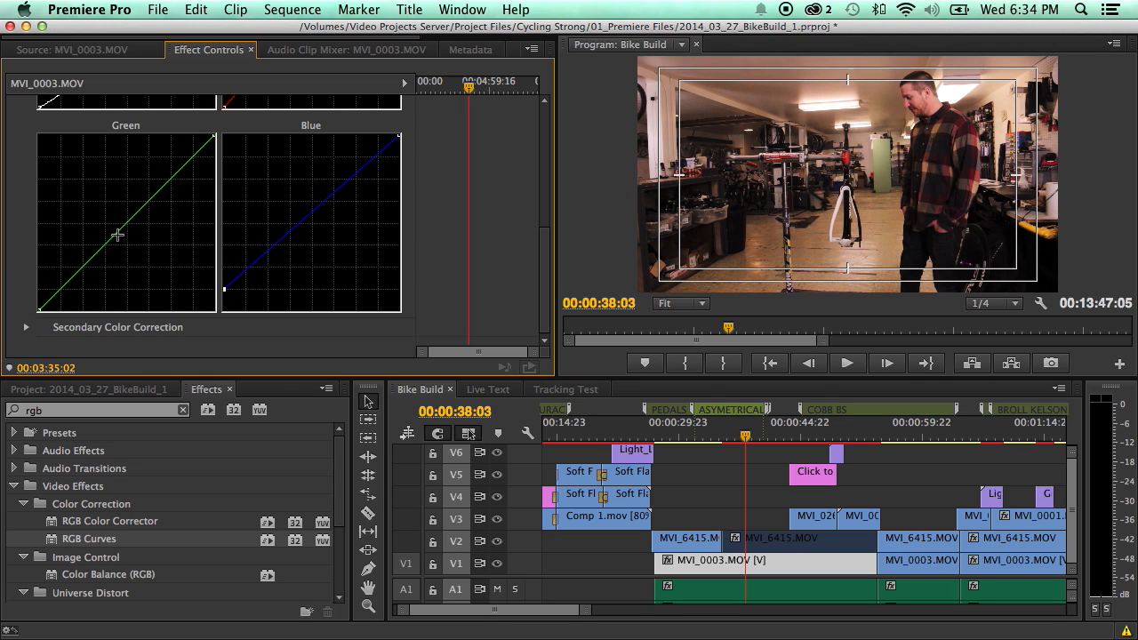
drag(116, 235, 133, 245)
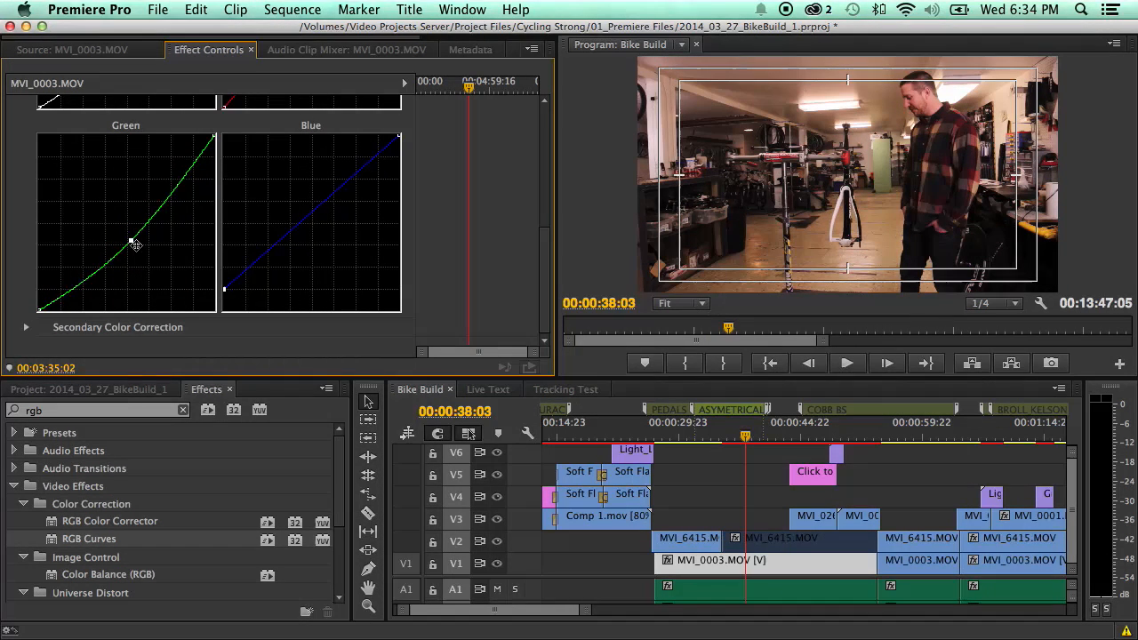
drag(133, 245, 139, 246)
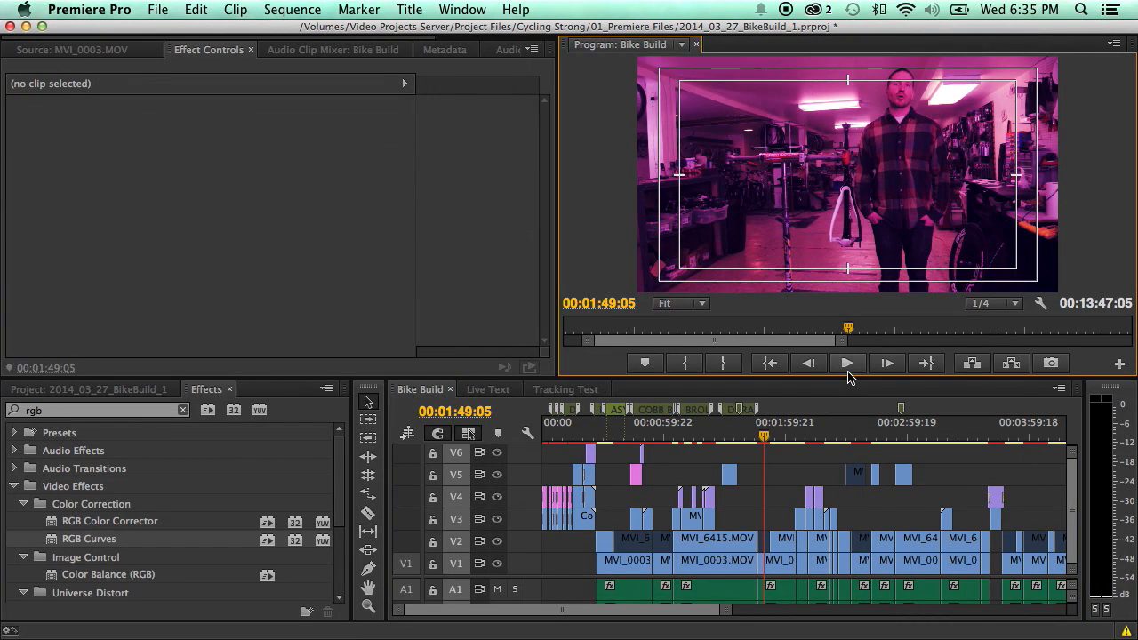
Step: Check a later MVI_0003 instance's Effect Controls, then return the Source Monitor to the master clip
click(779, 560)
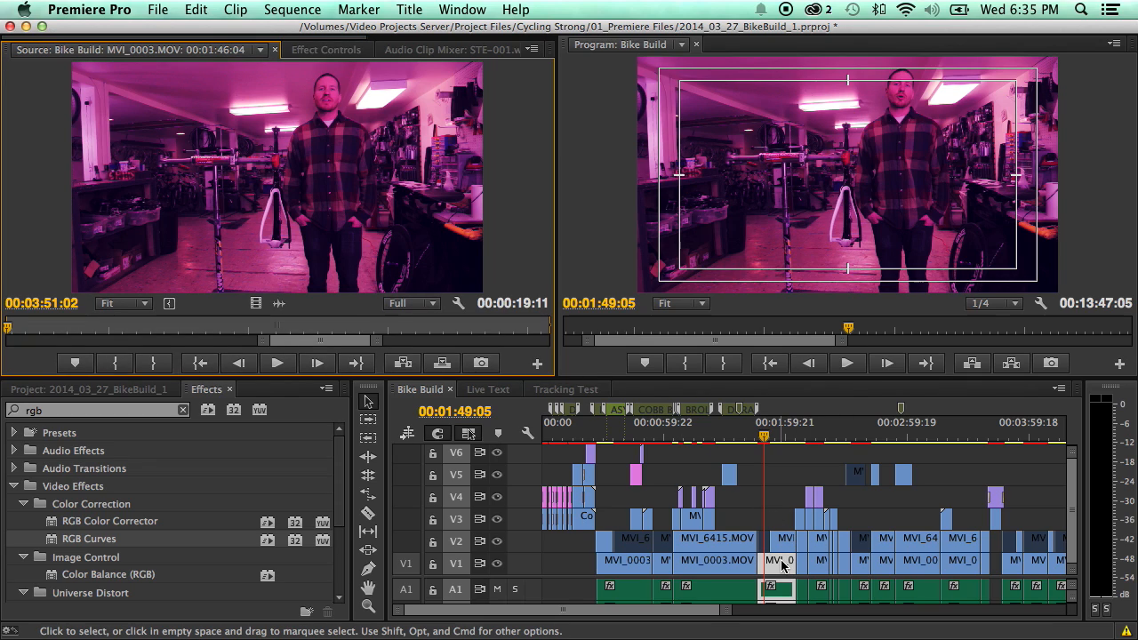
mouse_move(783, 566)
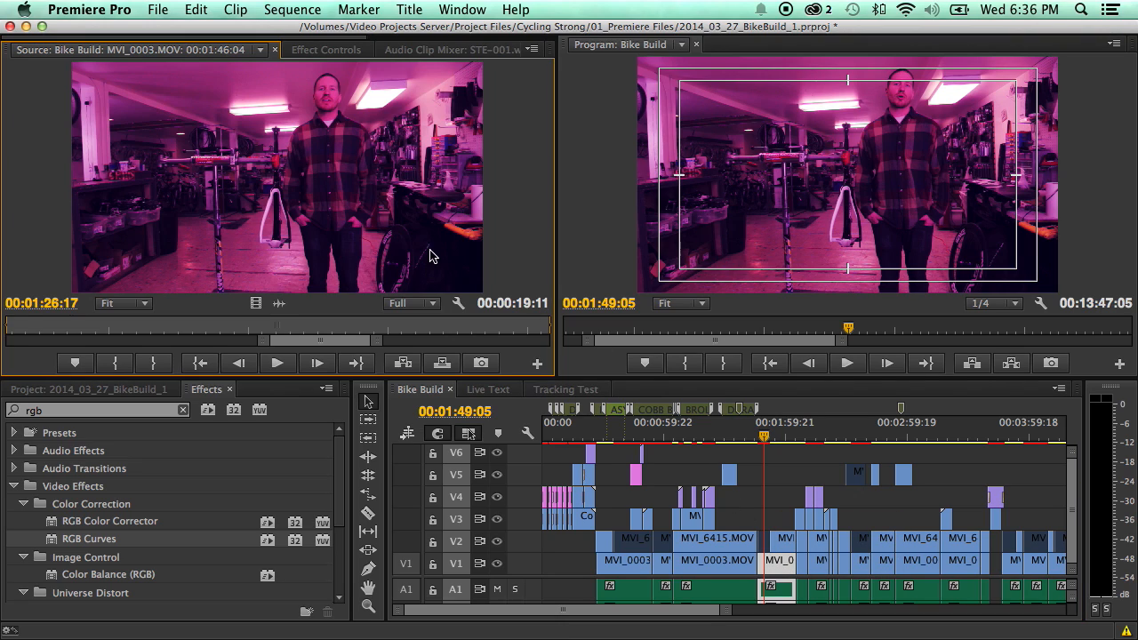
click(327, 50)
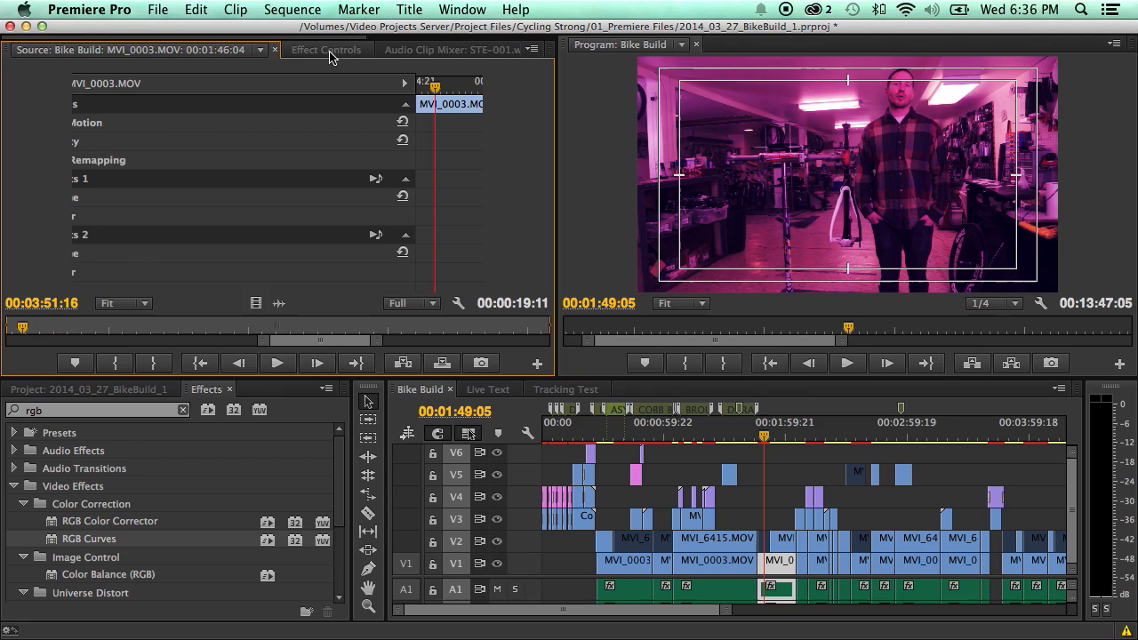
click(326, 50)
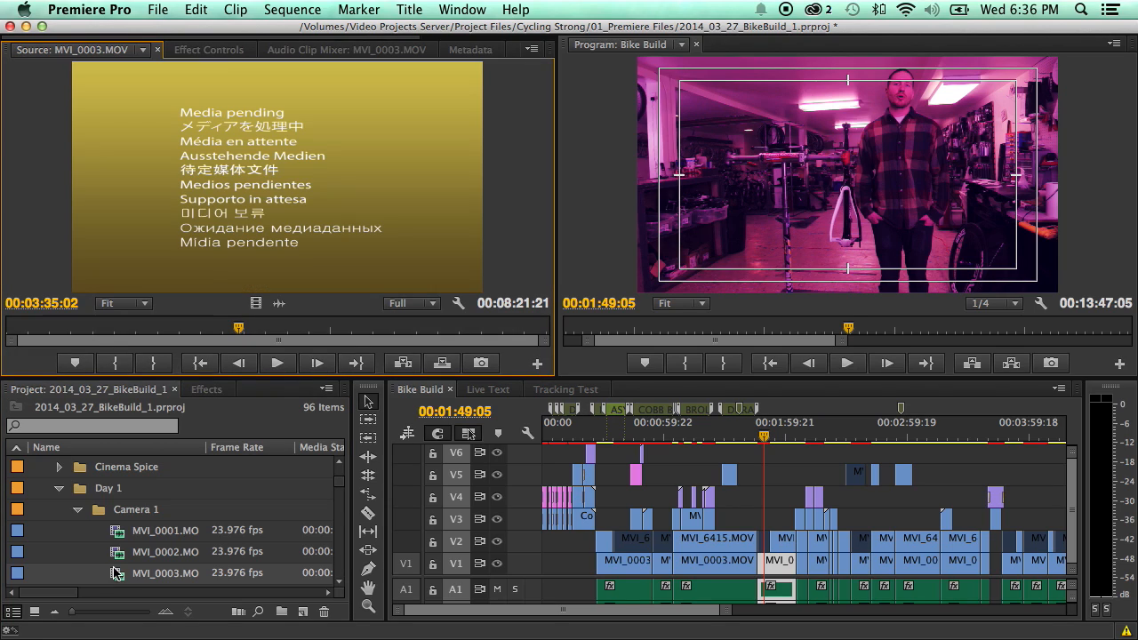
Step: Show the master clip's Effect Controls listing its adjusted RGB Curves effect
click(210, 50)
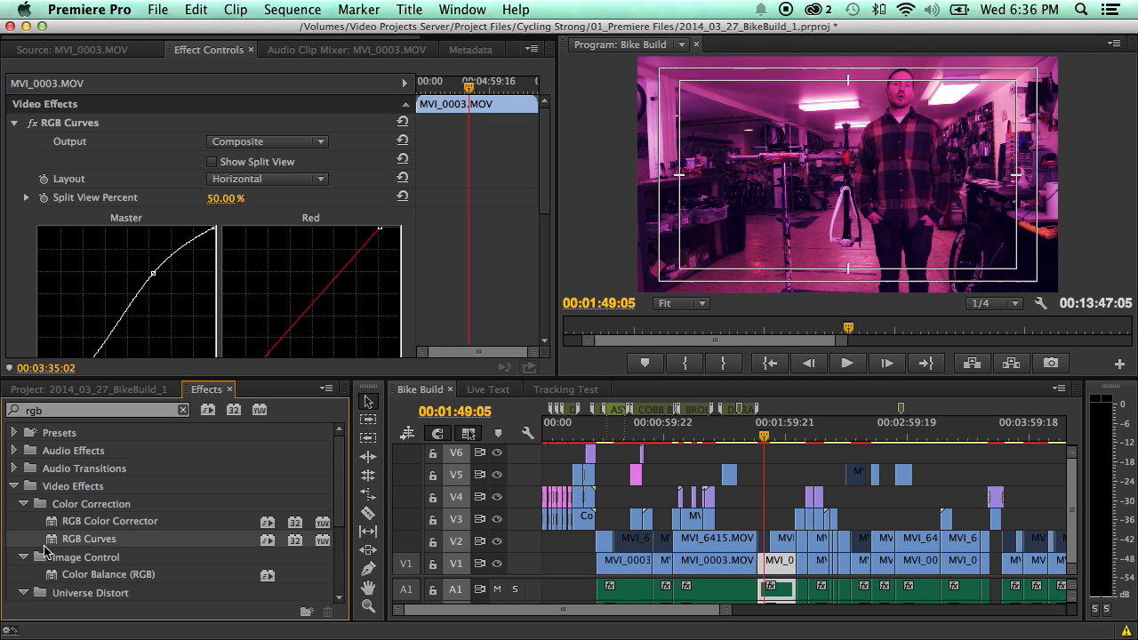
mouse_move(100, 487)
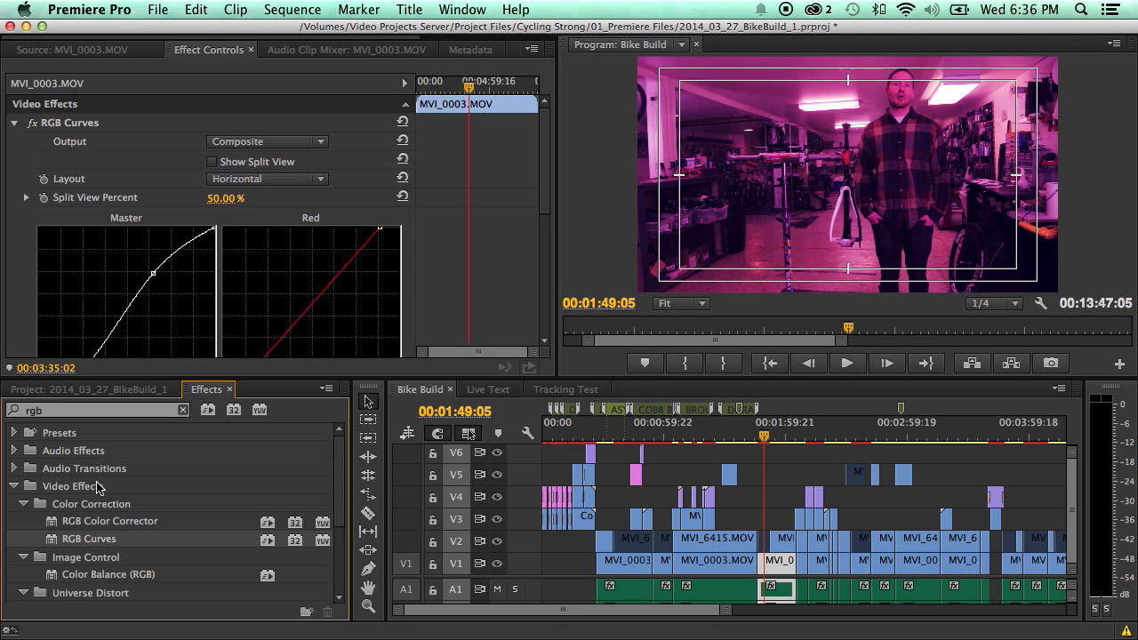